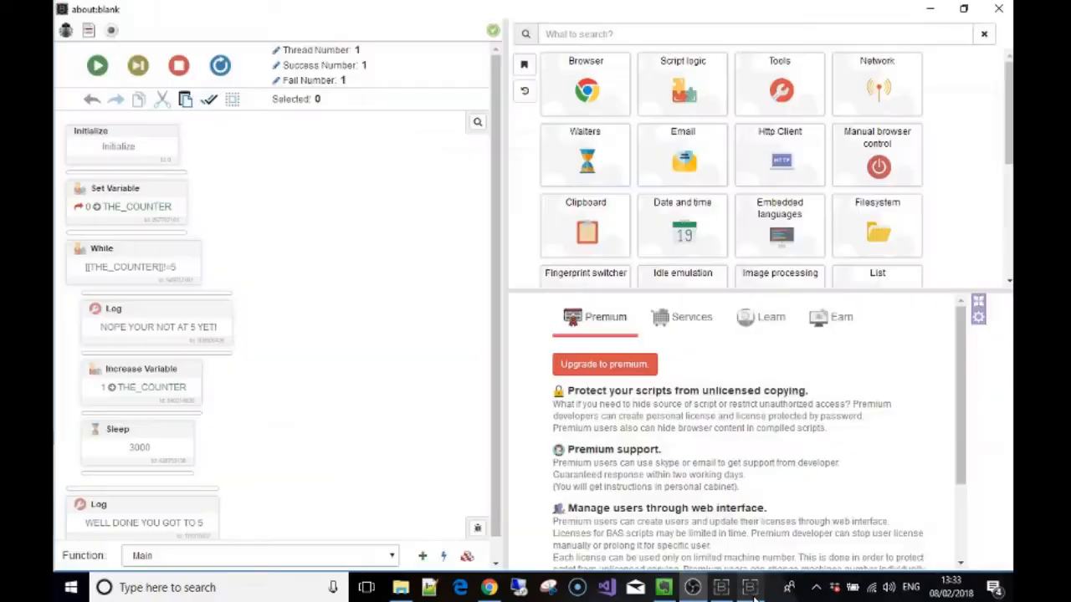
{"action": "mouse_move", "coordinate": [686, 504]}
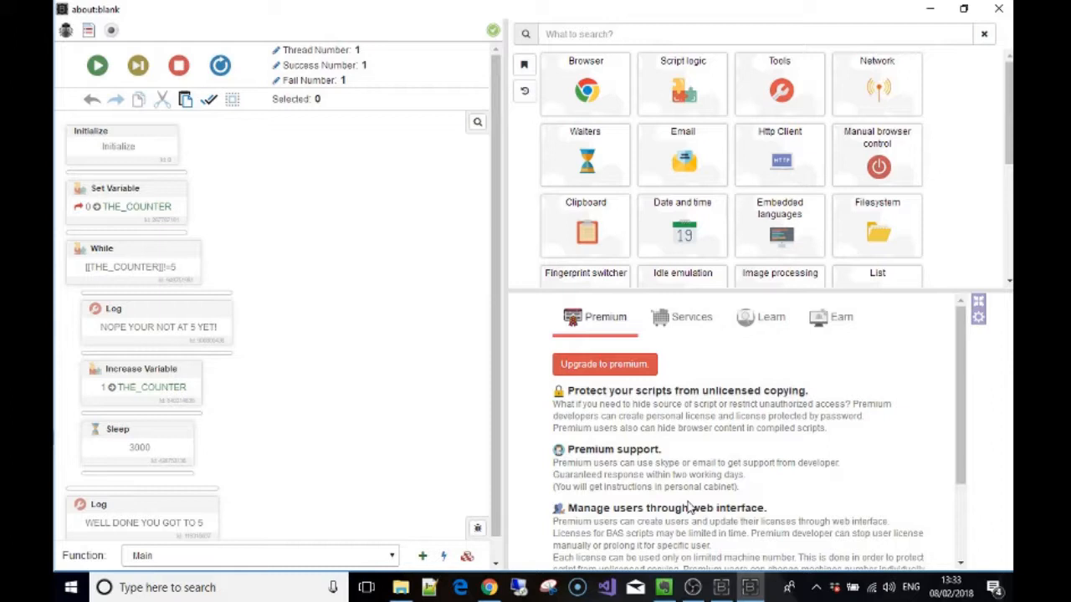
{"action": "mouse_move", "coordinate": [349, 343]}
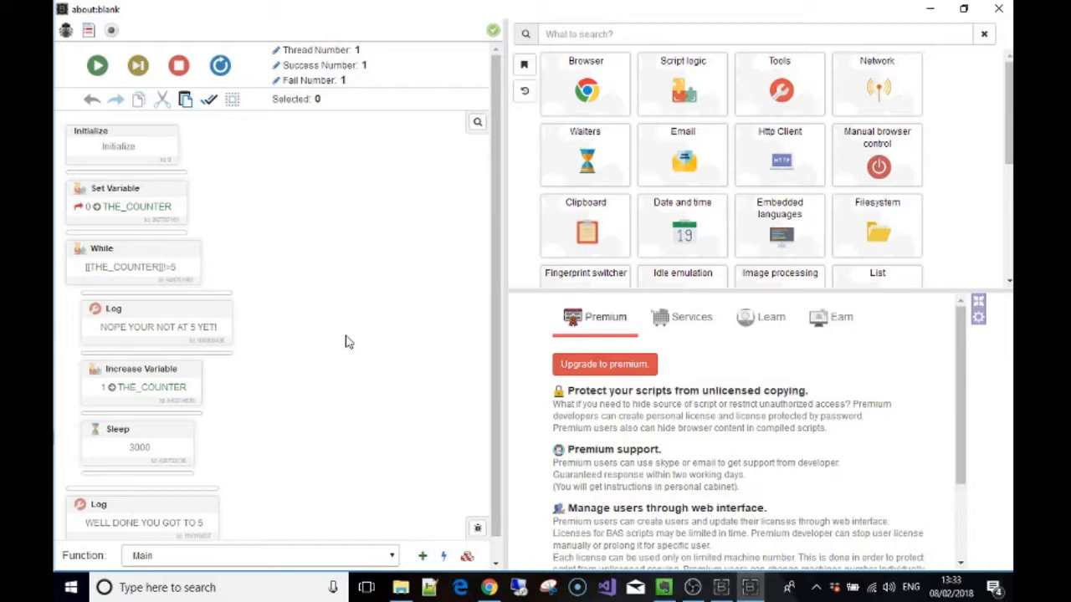
{"action": "mouse_move", "coordinate": [233, 282]}
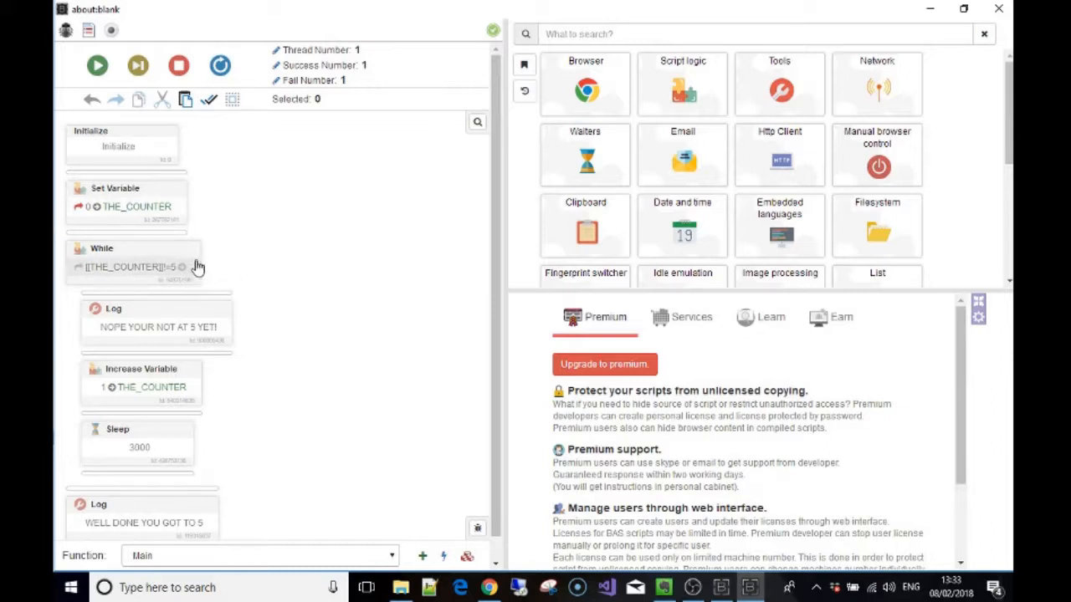
{"action": "mouse_move", "coordinate": [216, 297]}
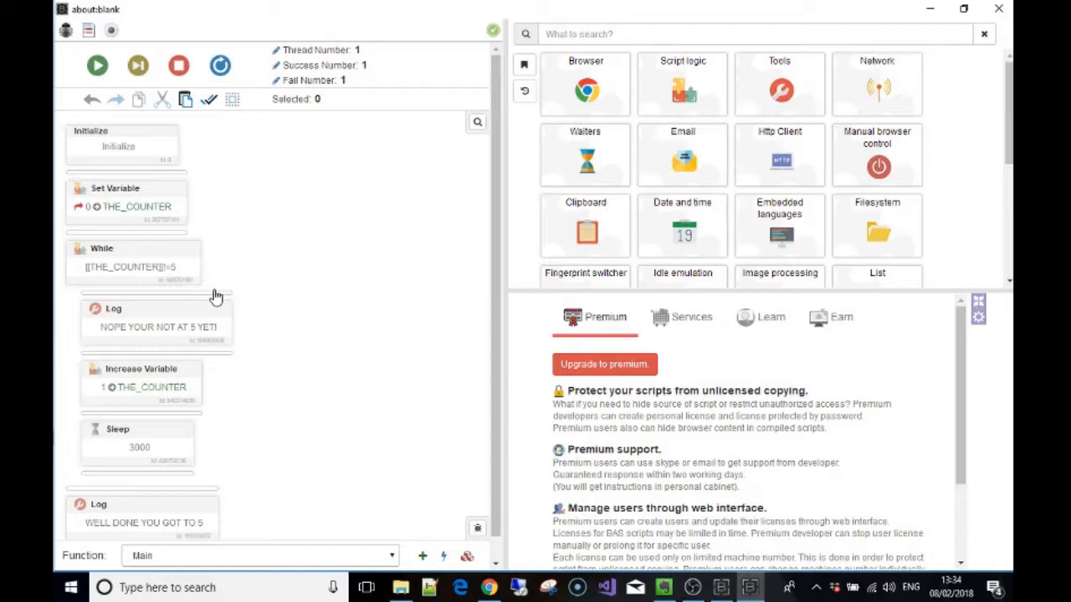
{"action": "mouse_move", "coordinate": [240, 187]}
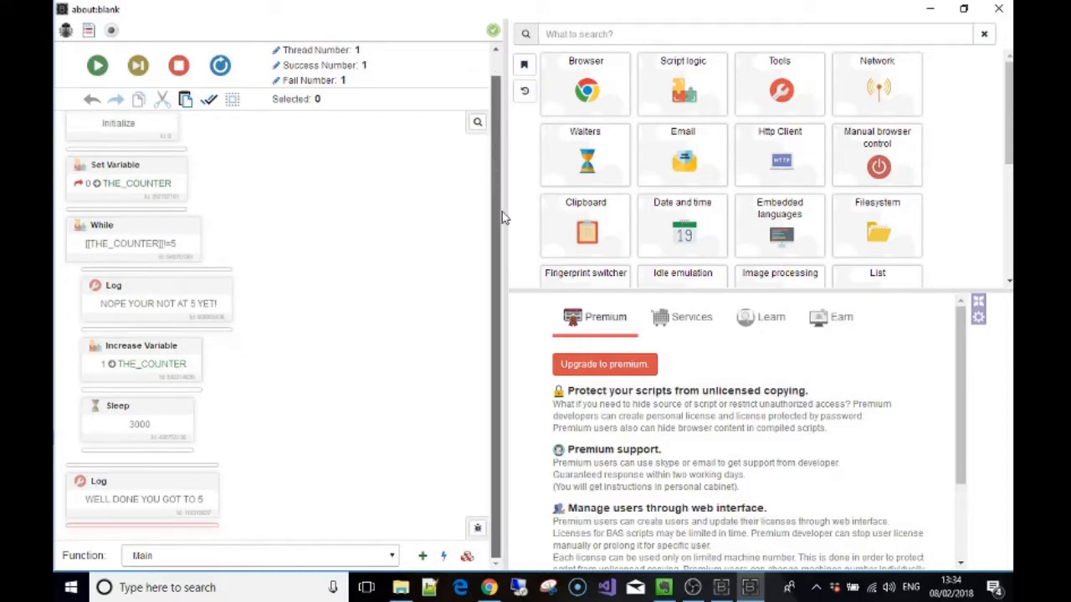
Leave record mode, run the counter script and dismiss the Script Report
{"action": "scroll", "scroll_direction": "up", "scroll_amount": 3}
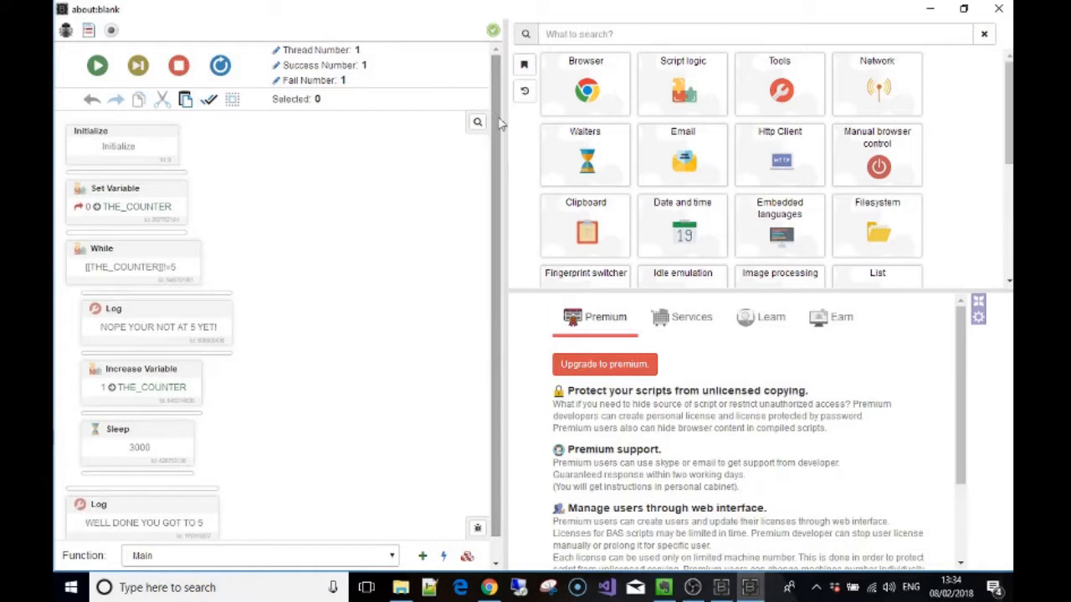
{"action": "mouse_move", "coordinate": [258, 168]}
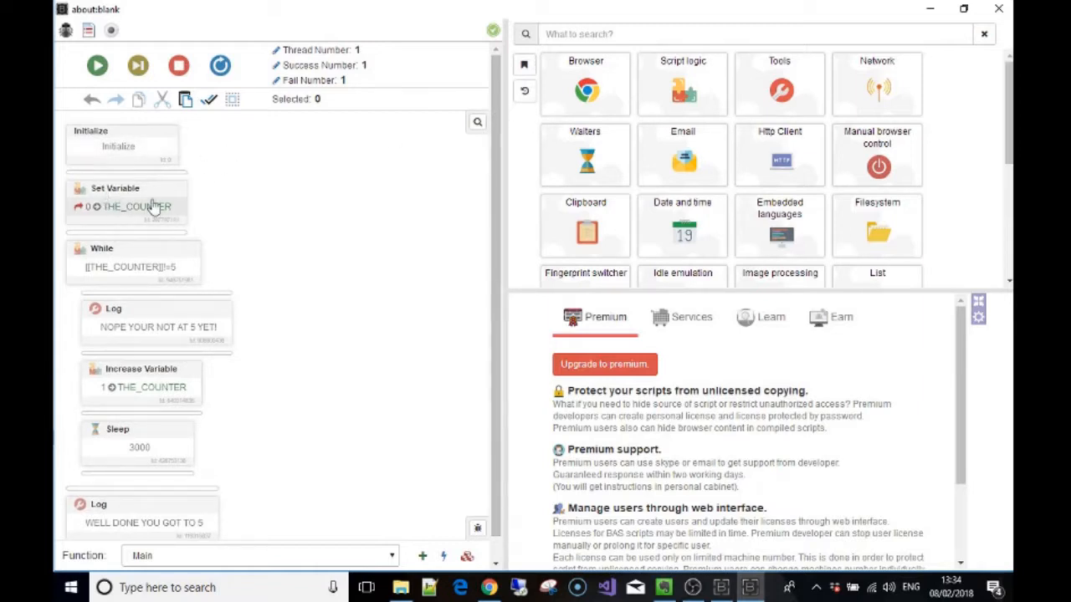
{"action": "mouse_move", "coordinate": [92, 211]}
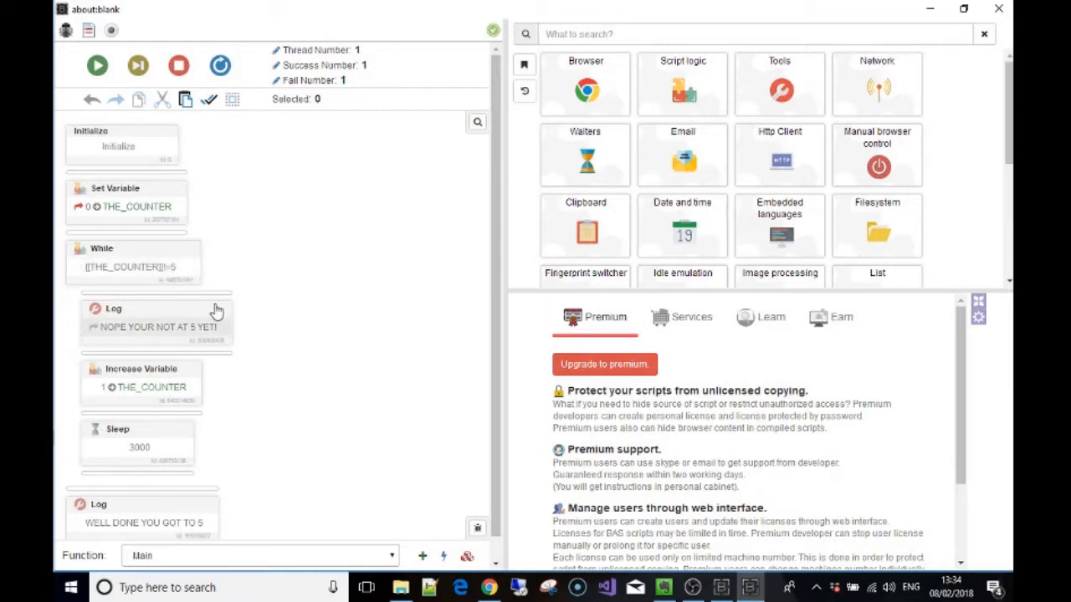
{"action": "mouse_move", "coordinate": [128, 309]}
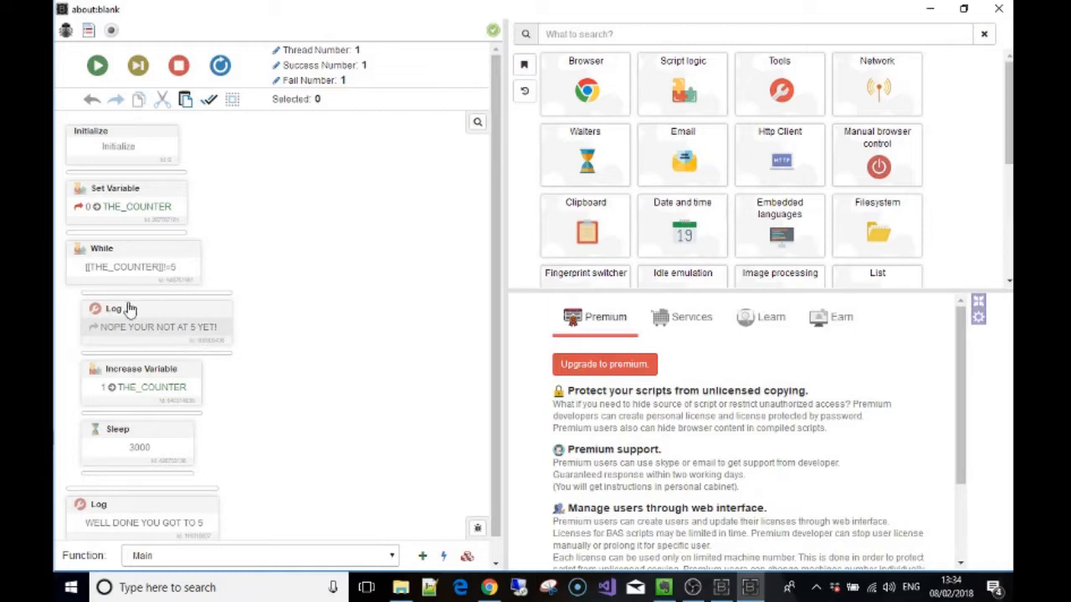
{"action": "mouse_move", "coordinate": [172, 313]}
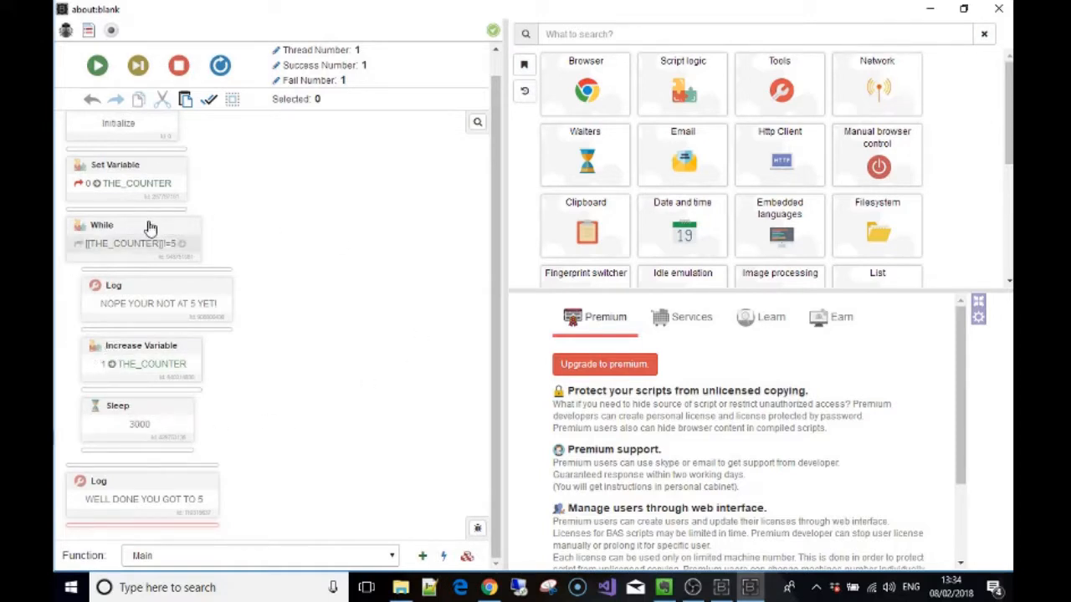
{"action": "mouse_move", "coordinate": [137, 243]}
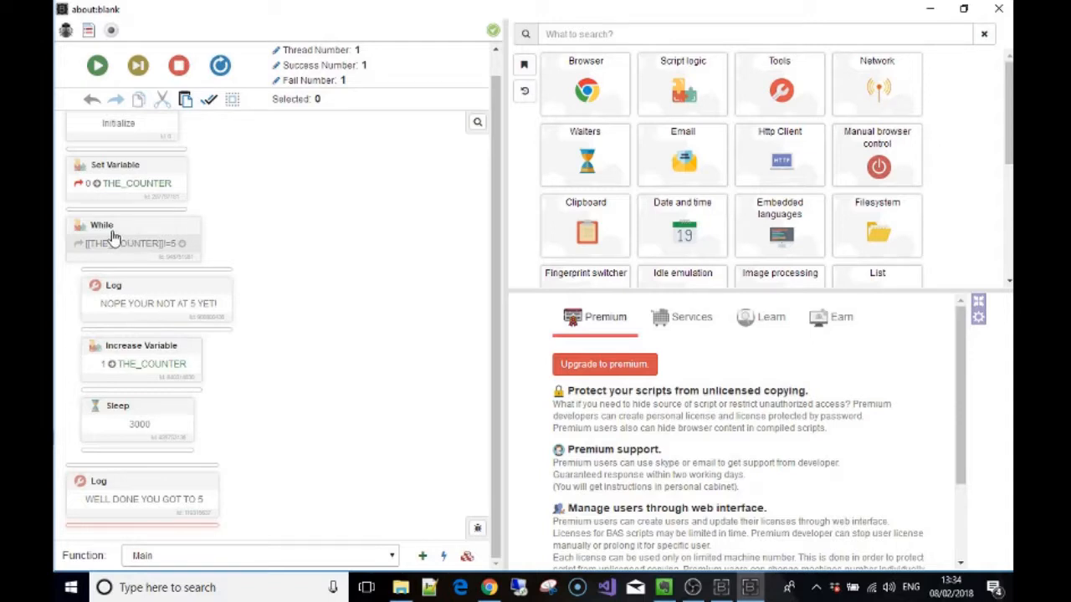
{"action": "mouse_move", "coordinate": [132, 233]}
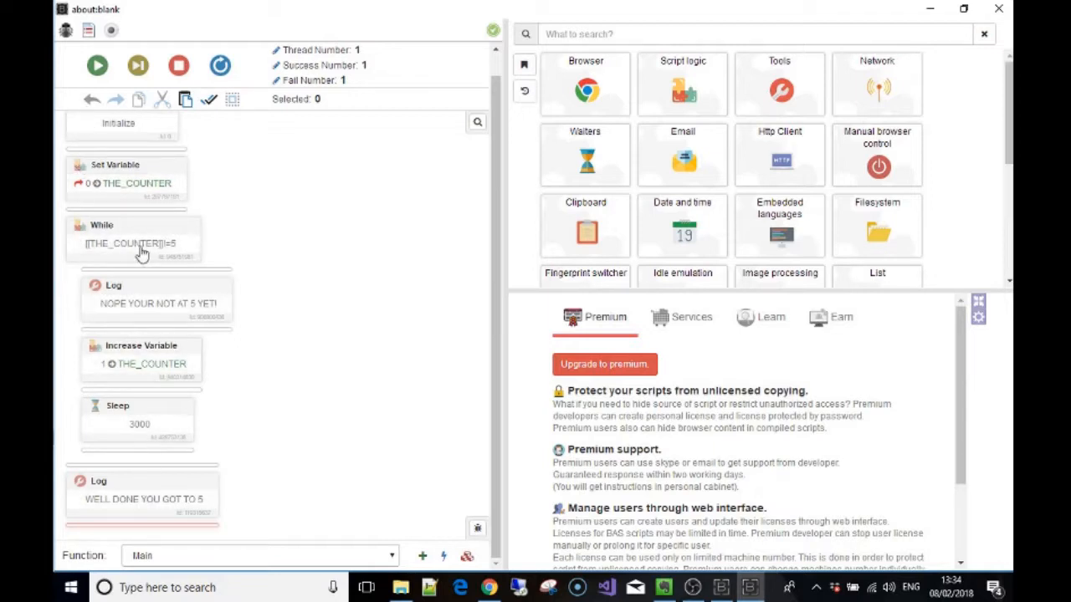
{"action": "mouse_move", "coordinate": [197, 174]}
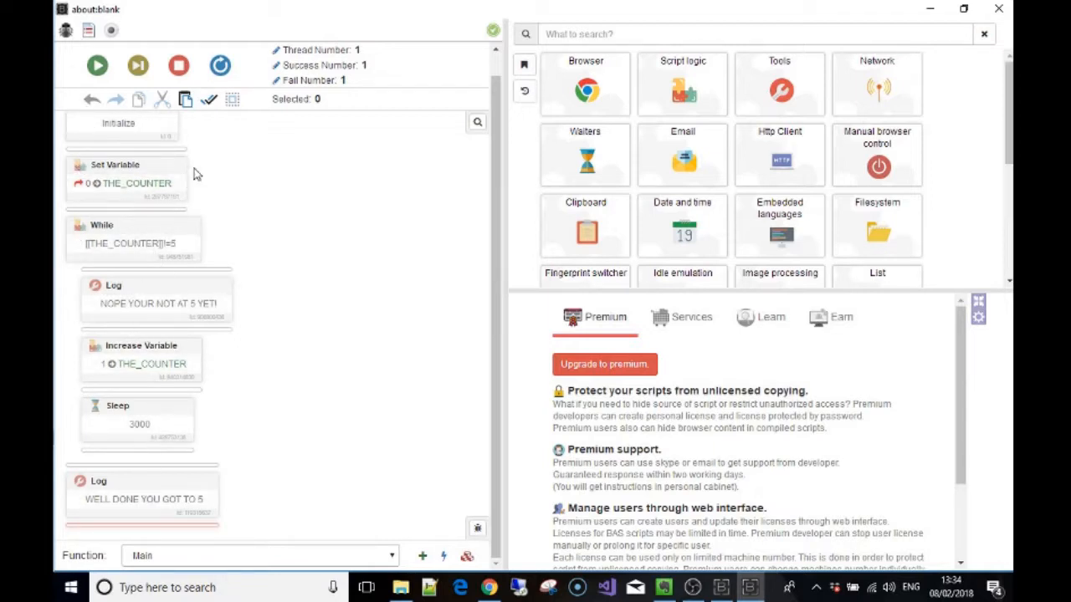
{"action": "mouse_move", "coordinate": [250, 226]}
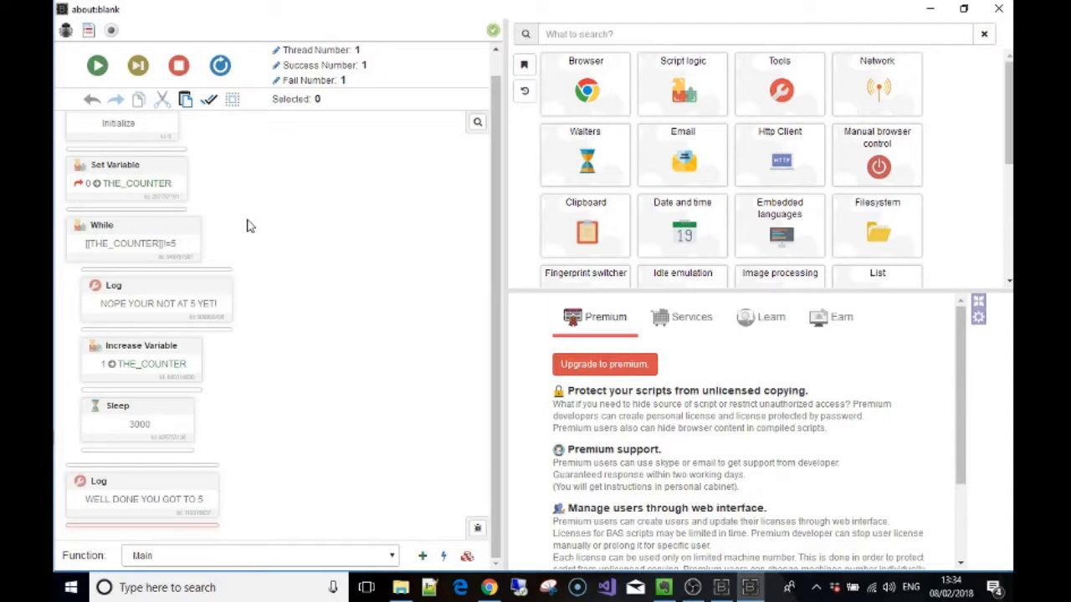
{"action": "mouse_move", "coordinate": [125, 254]}
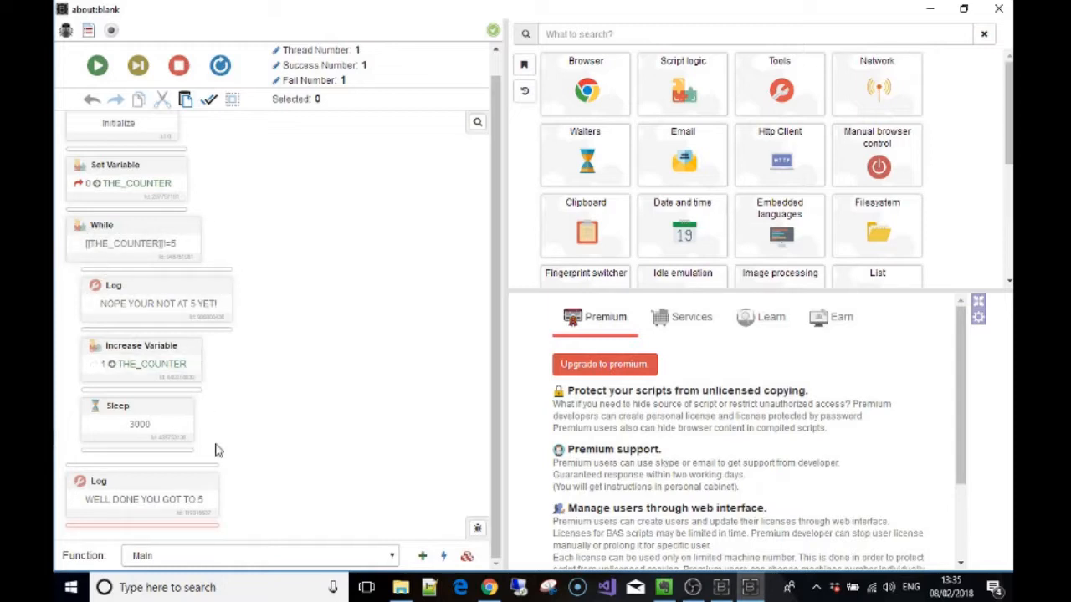
{"action": "mouse_move", "coordinate": [136, 238]}
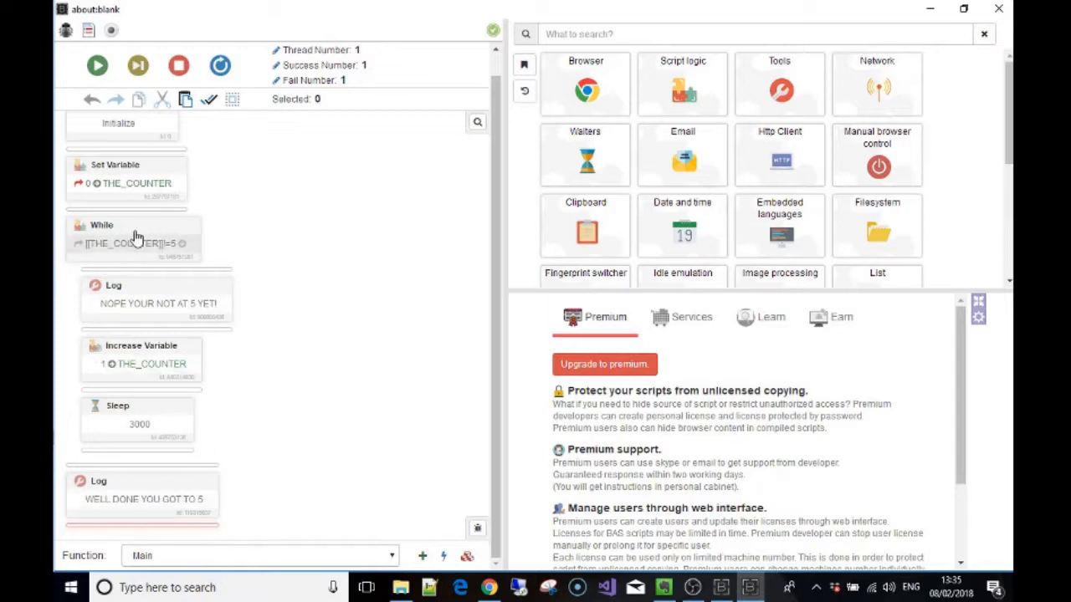
{"action": "mouse_move", "coordinate": [106, 254]}
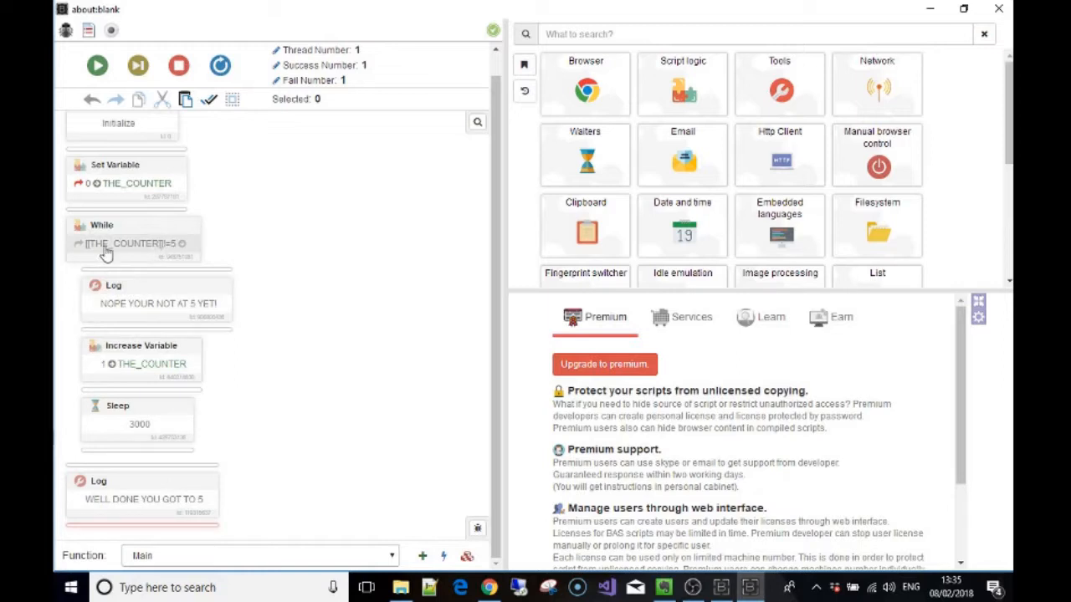
{"action": "mouse_move", "coordinate": [148, 237]}
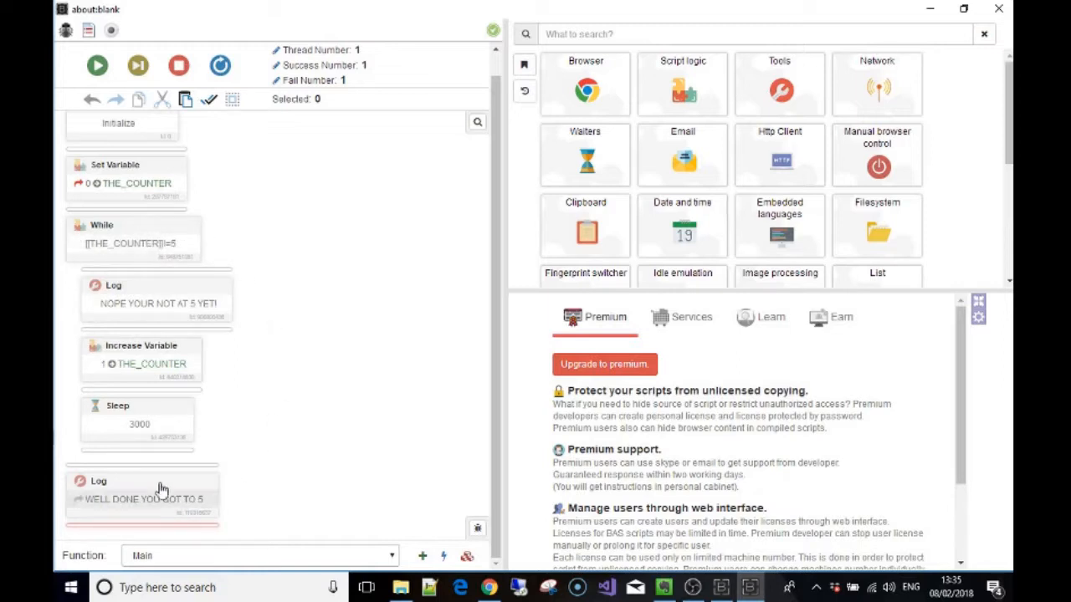
{"action": "mouse_move", "coordinate": [90, 508]}
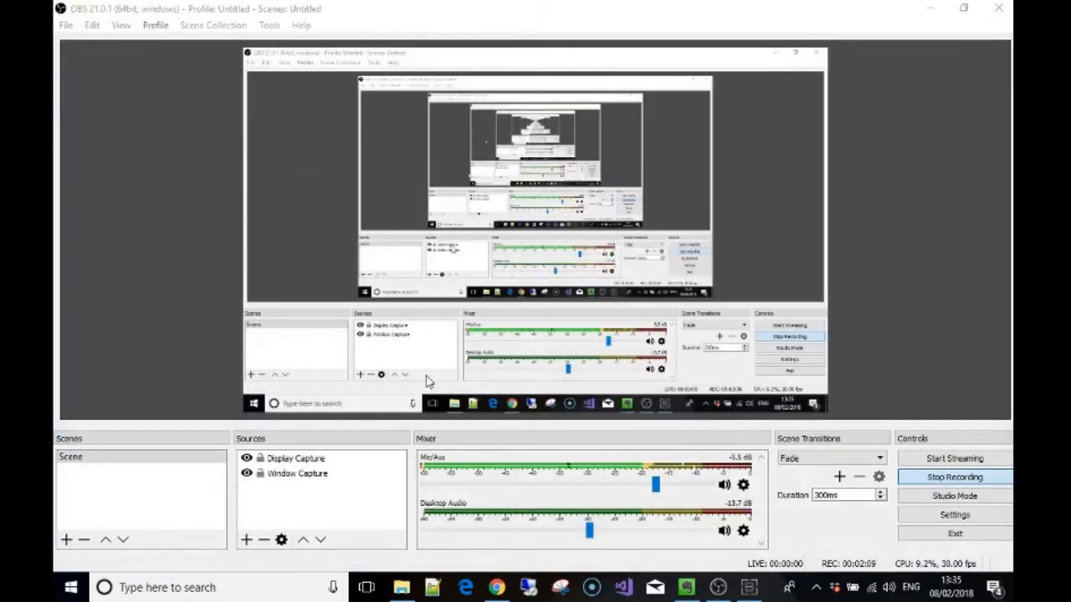
{"action": "left_click", "coordinate": [748, 587]}
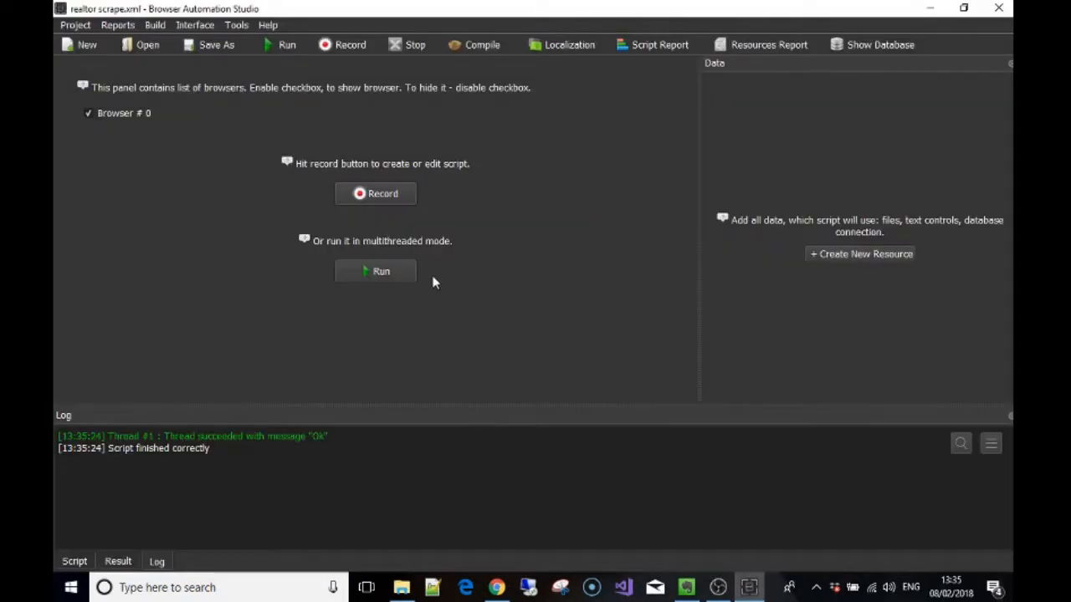
{"action": "left_click", "coordinate": [374, 271]}
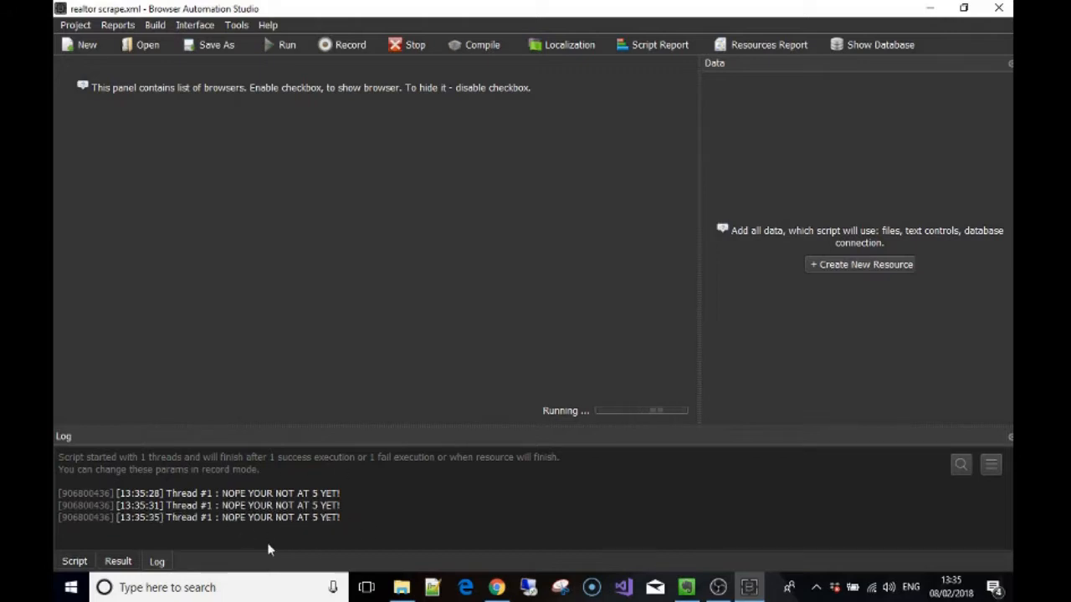
{"action": "mouse_move", "coordinate": [339, 523]}
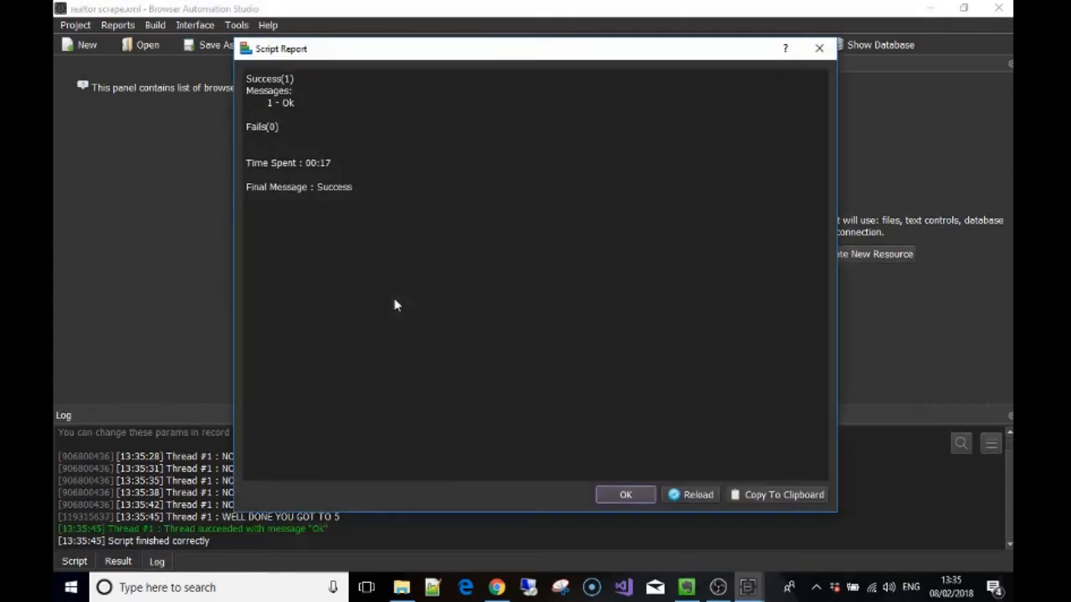
{"action": "left_click", "coordinate": [625, 494]}
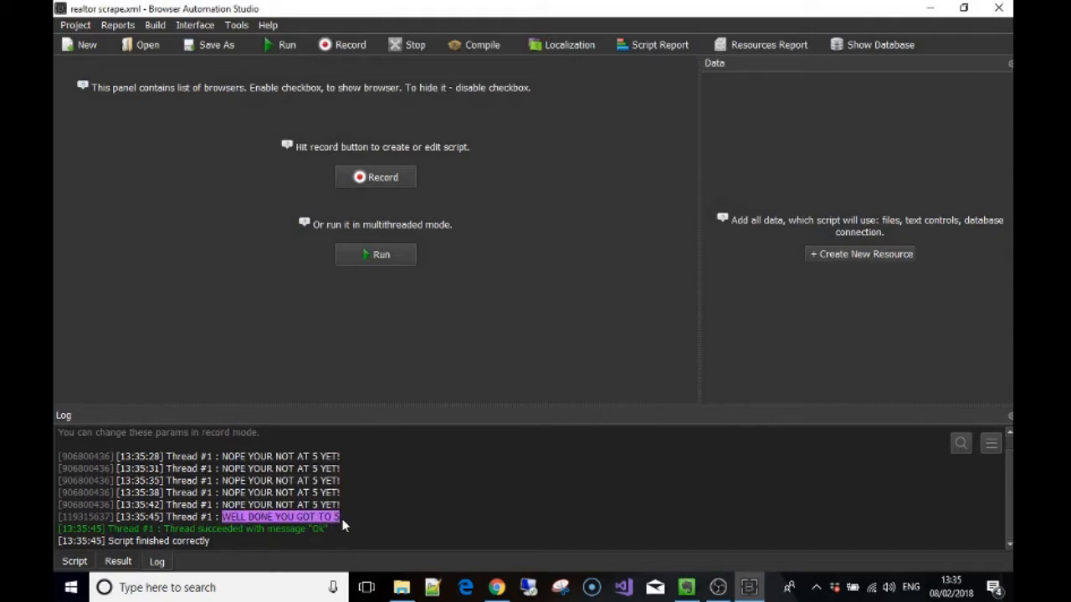
{"action": "mouse_move", "coordinate": [226, 526]}
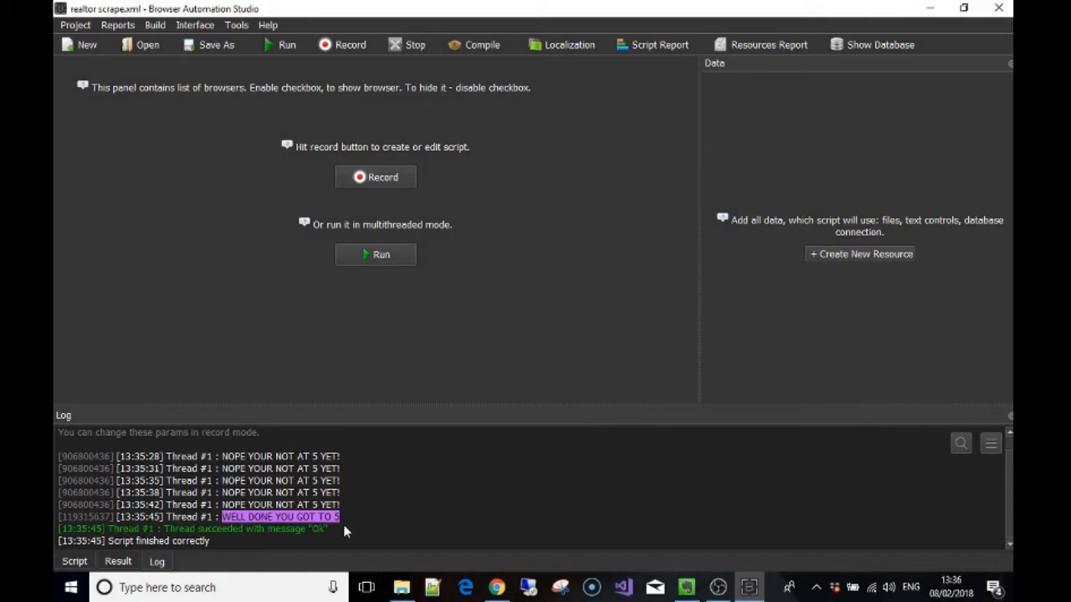
{"action": "mouse_move", "coordinate": [348, 542]}
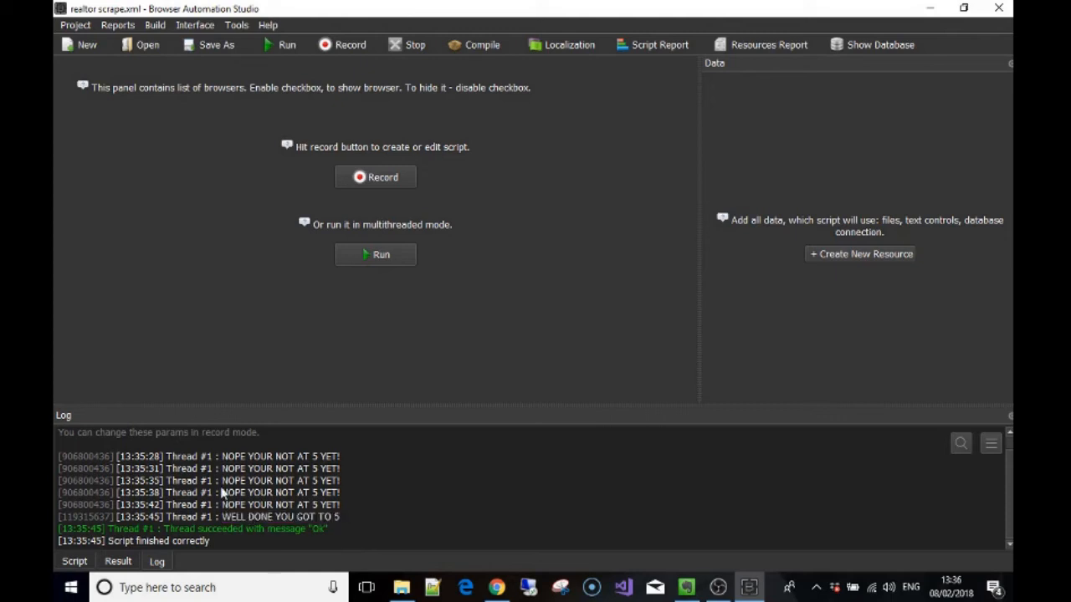
{"action": "double_click", "coordinate": [280, 456]}
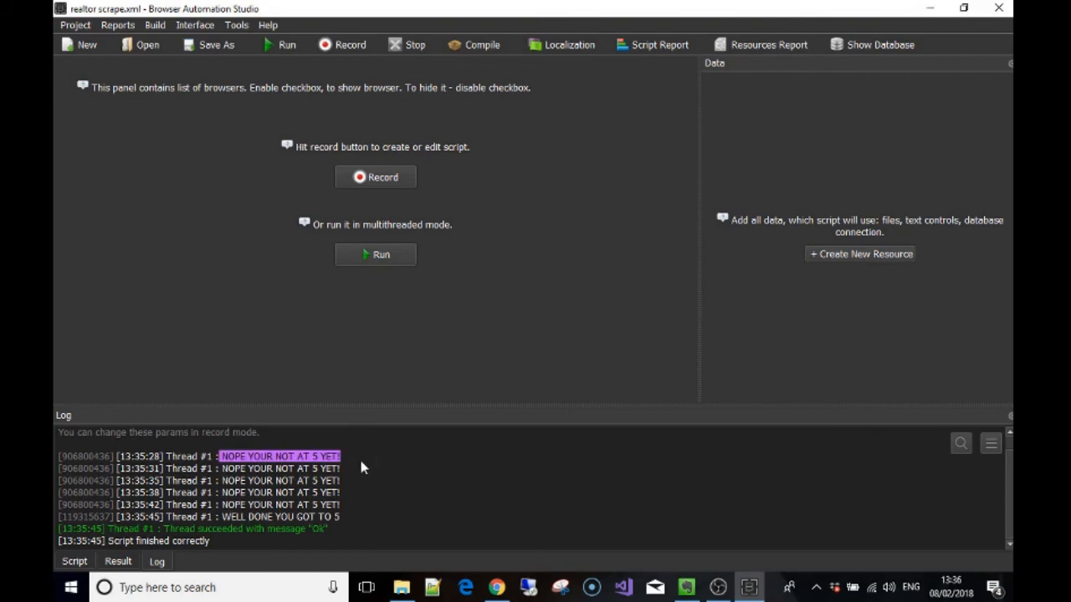